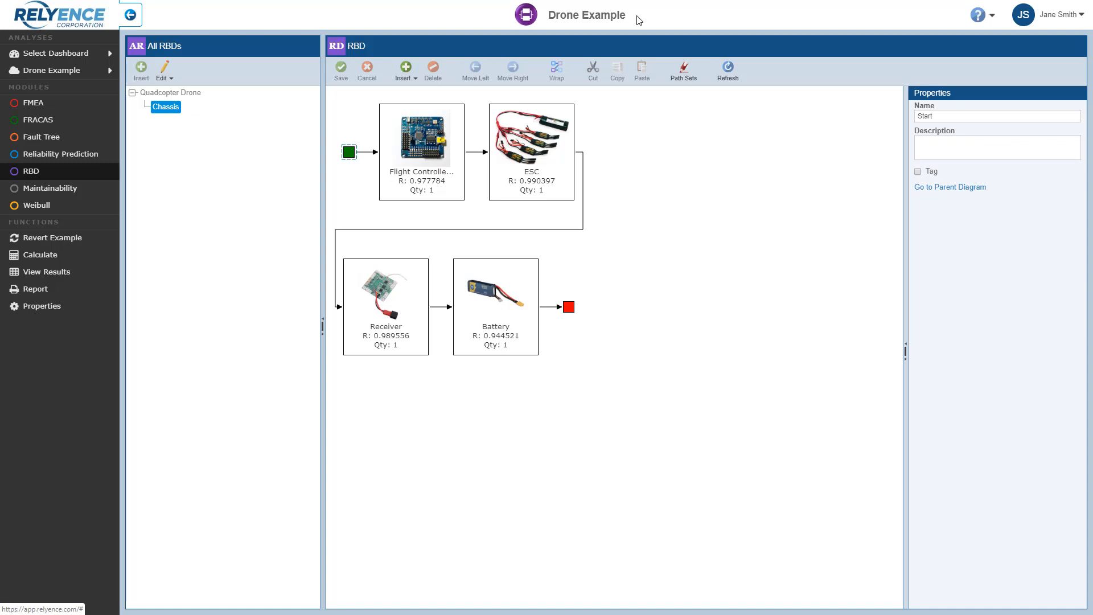
mouse_move(368, 45)
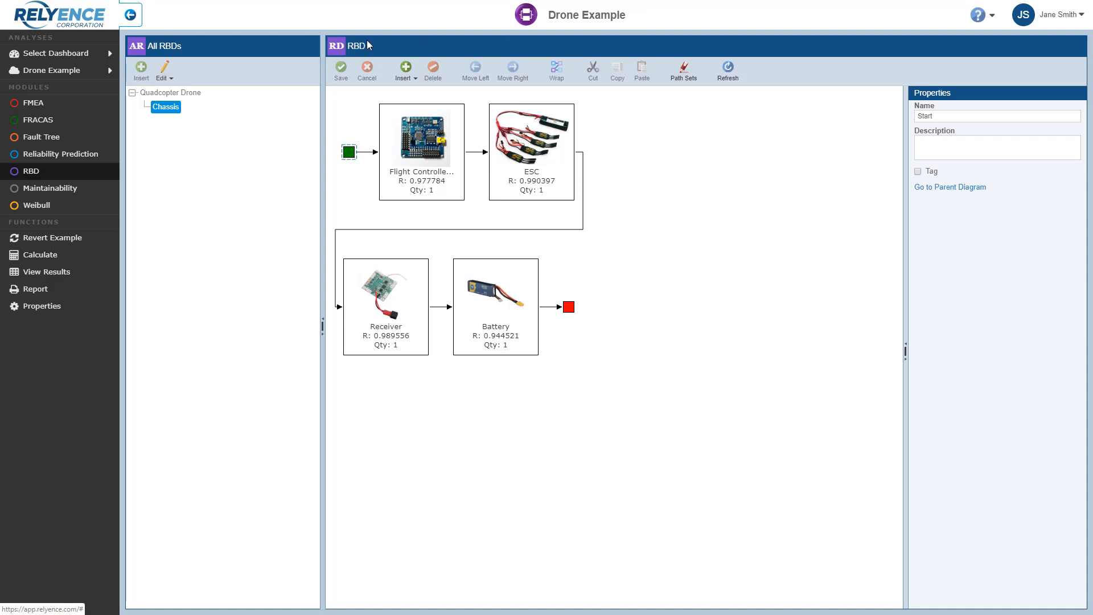
mouse_move(494, 245)
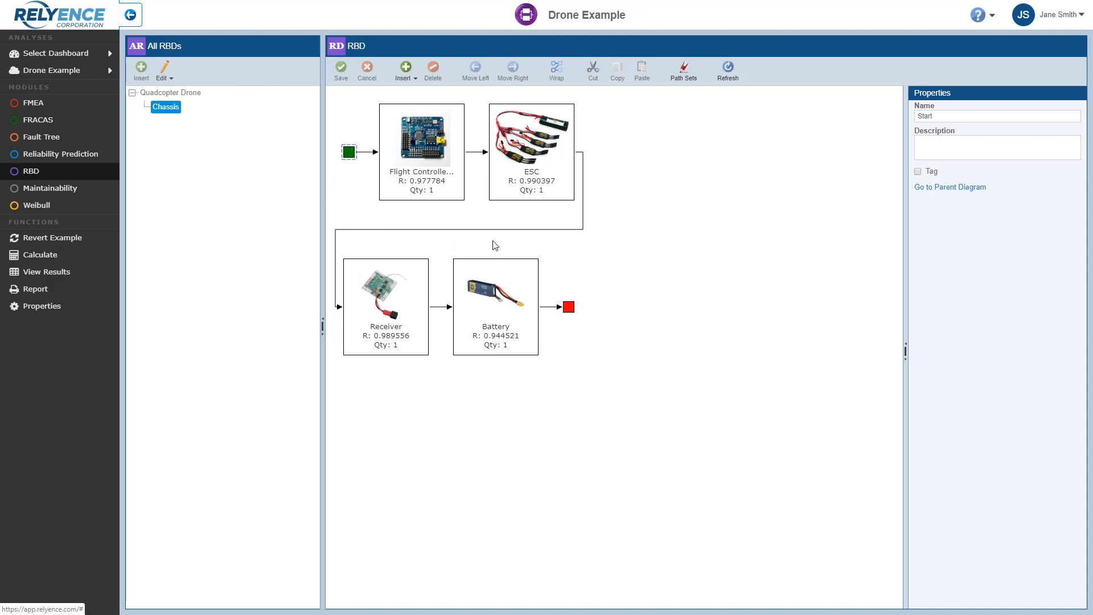
mouse_move(605, 248)
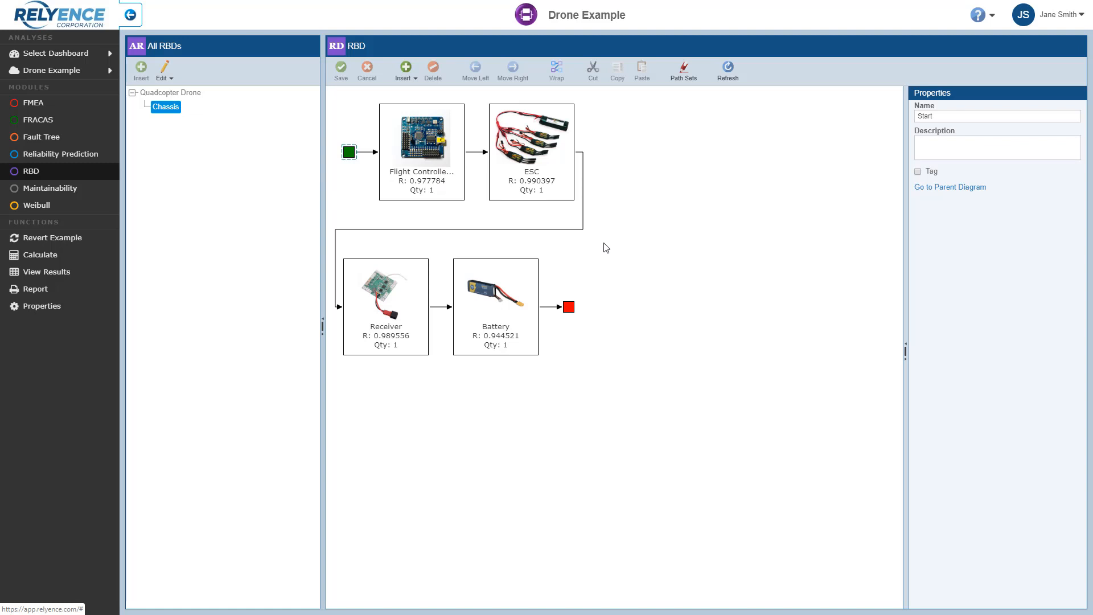
mouse_move(193, 115)
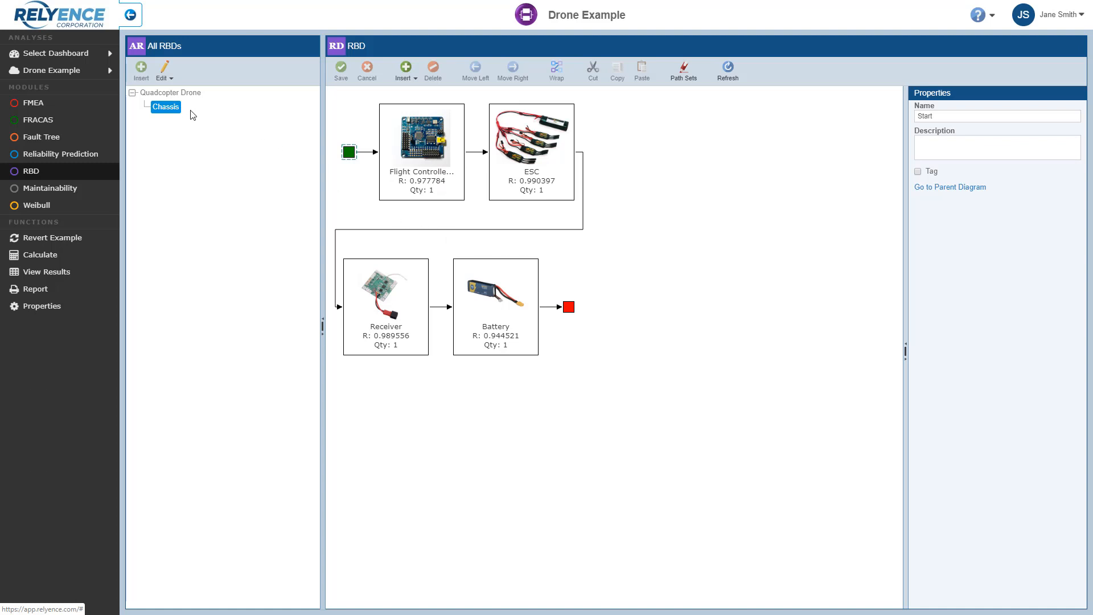
mouse_move(276, 181)
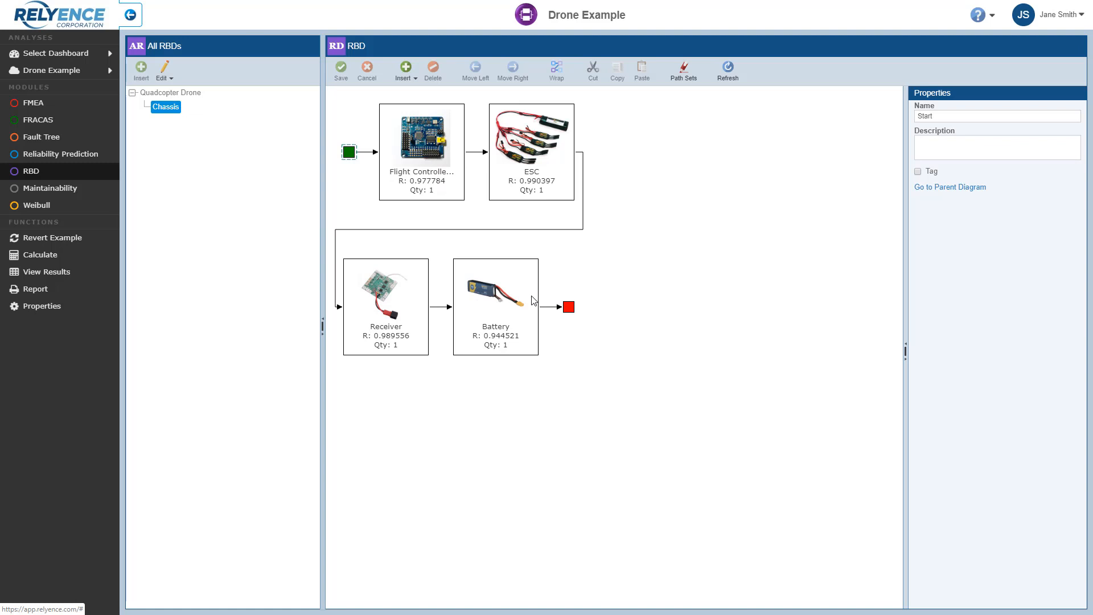
mouse_move(527, 282)
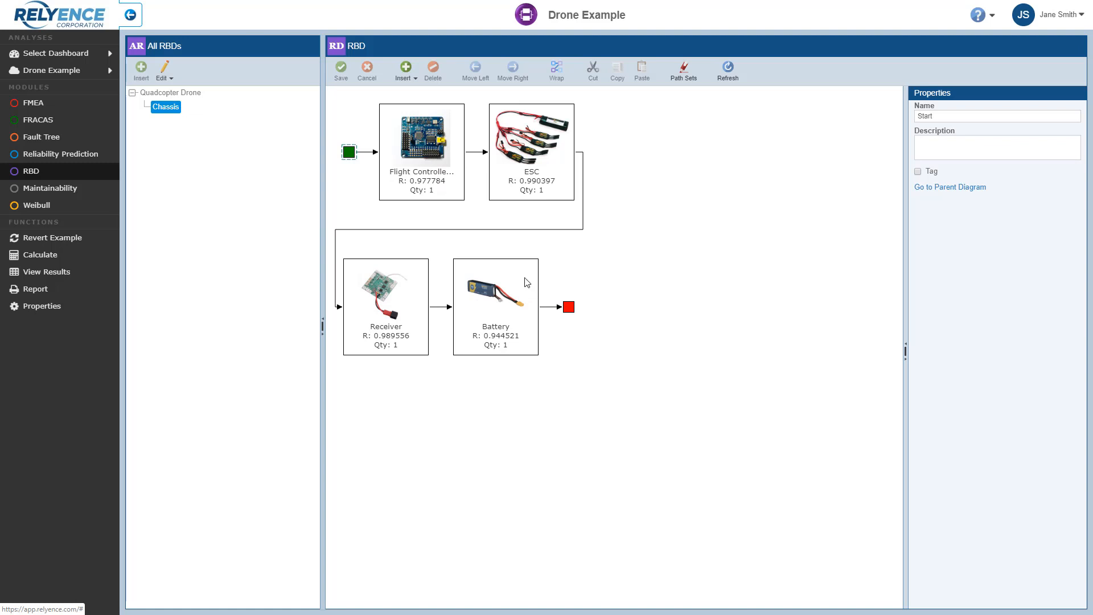
Select the Battery block and show the Insert element choices.
click(495, 289)
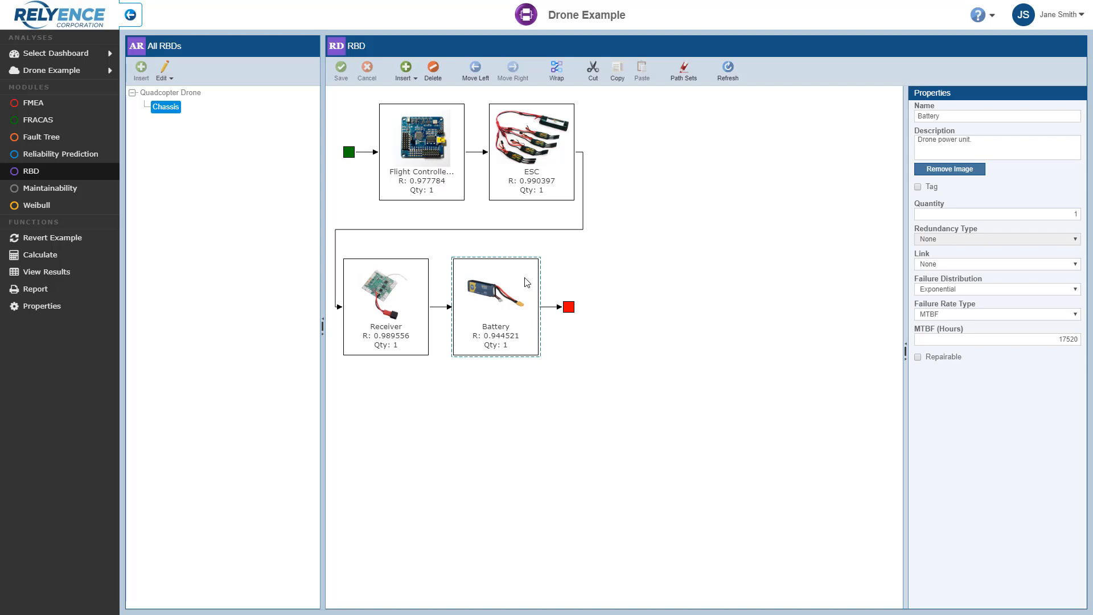
mouse_move(407, 70)
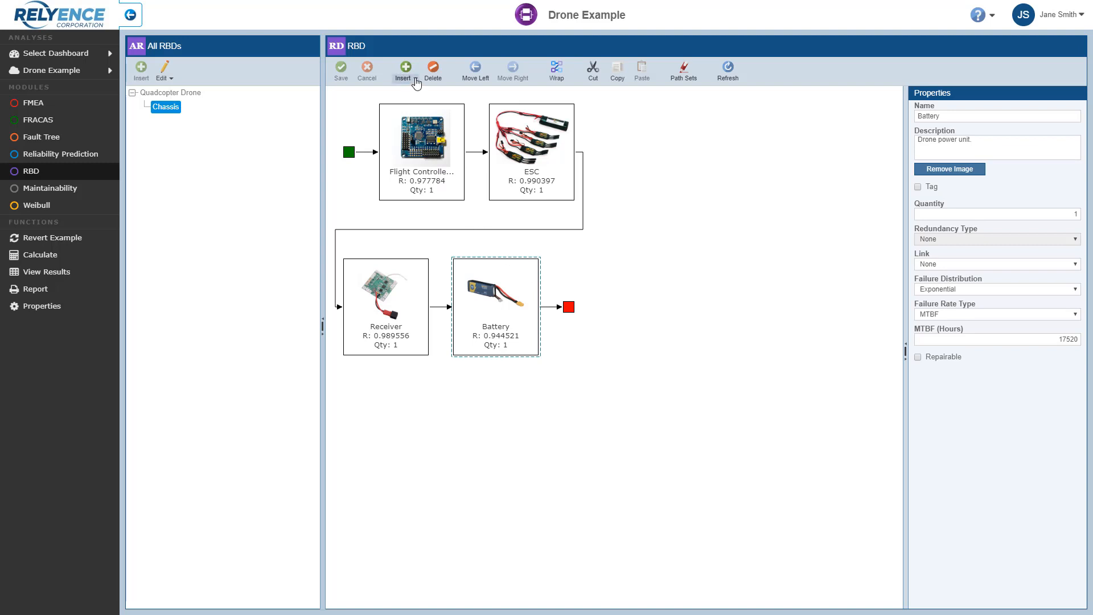
click(405, 69)
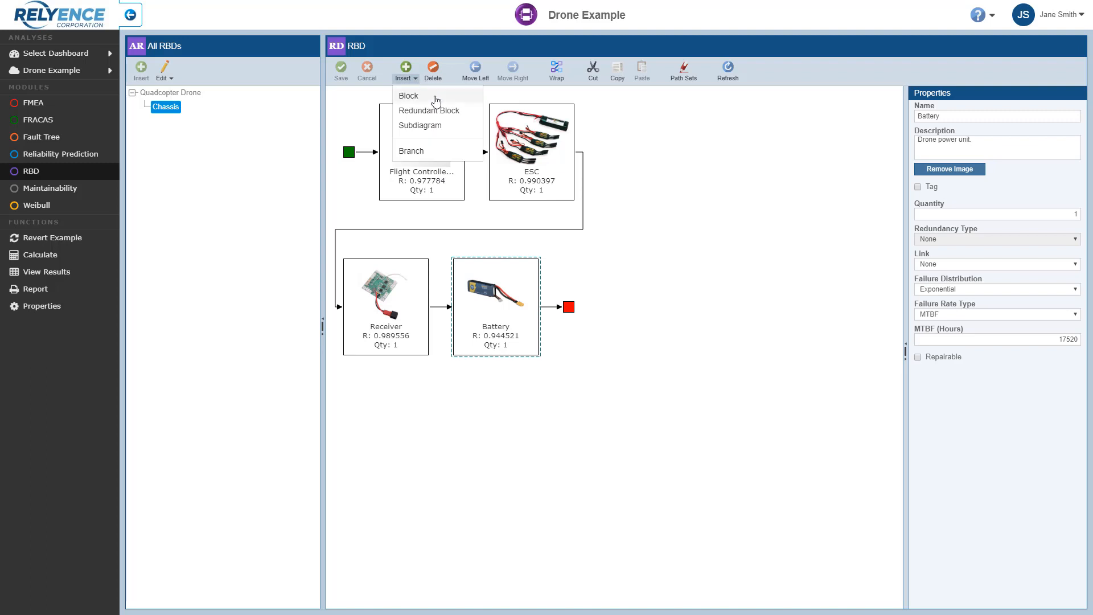
mouse_move(456, 111)
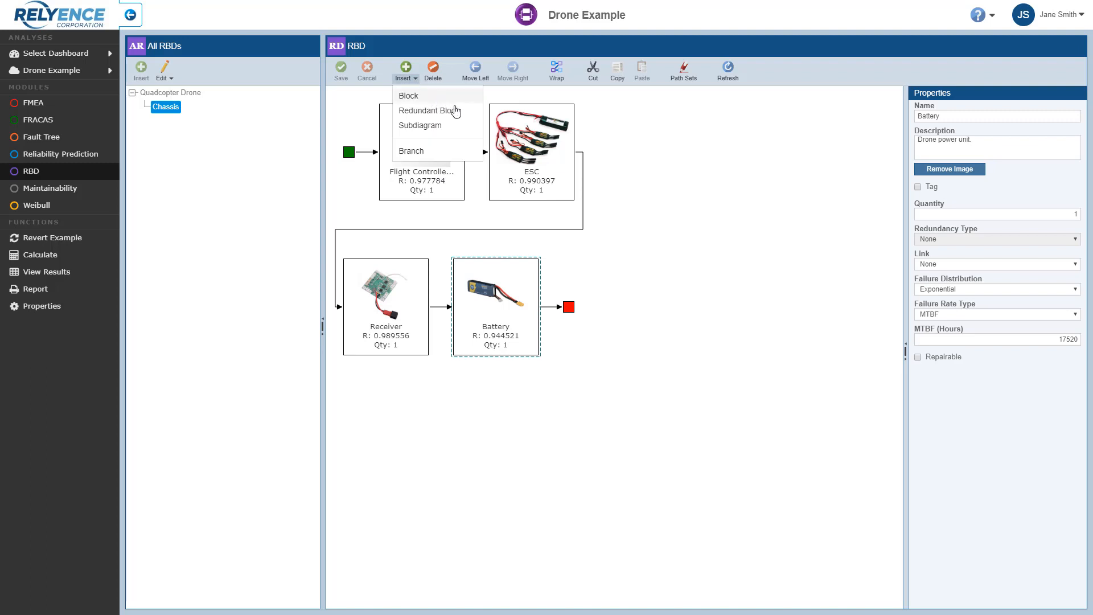
mouse_move(466, 118)
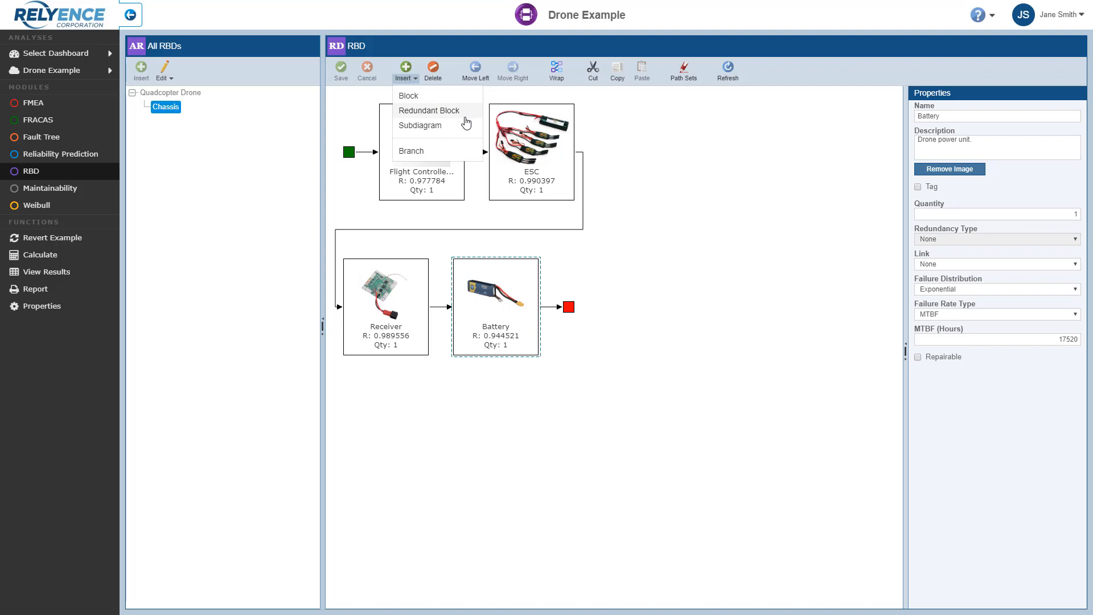
mouse_move(456, 142)
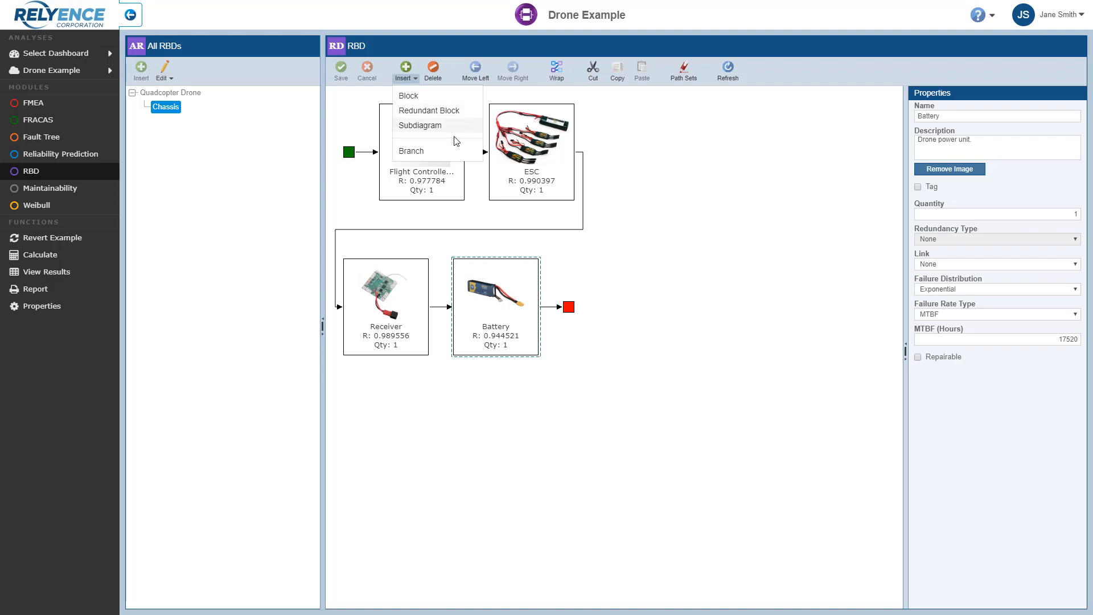
mouse_move(454, 150)
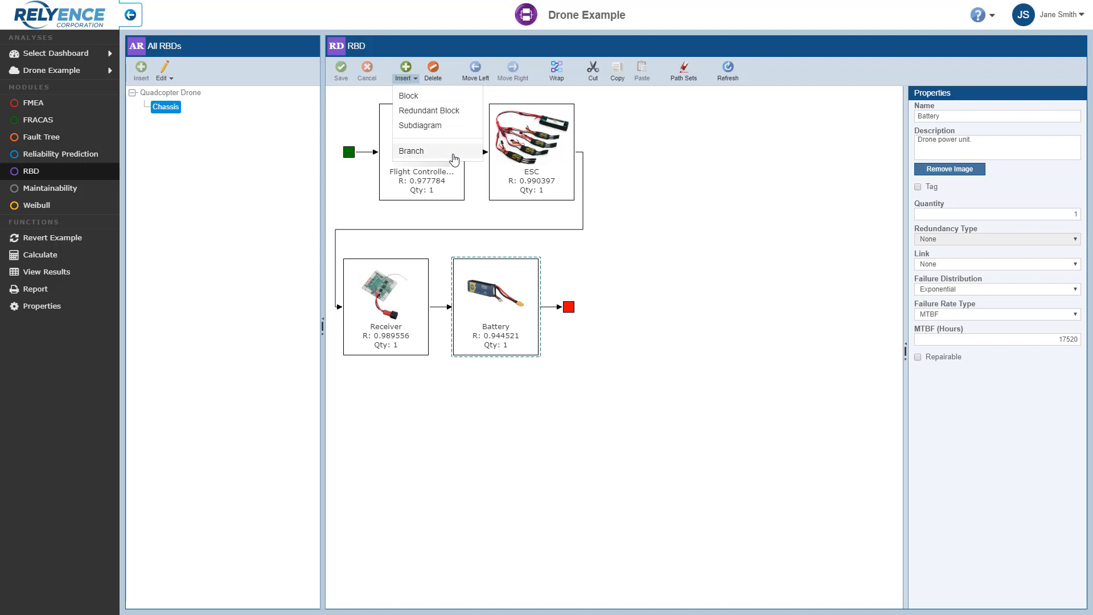
mouse_move(431, 95)
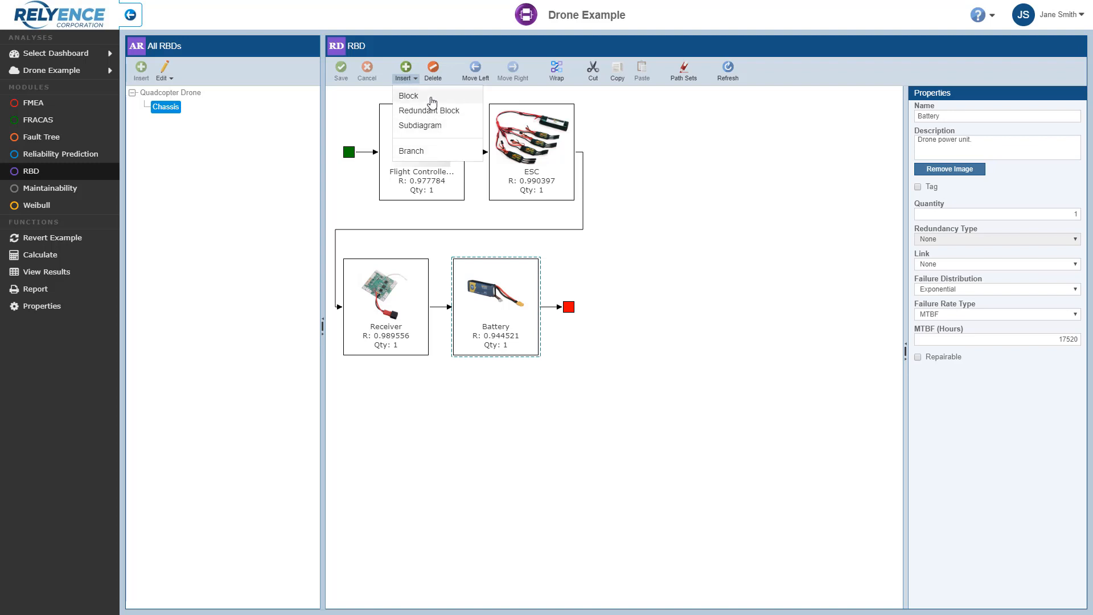
Insert a plain block, Block 1, after Battery.
click(409, 95)
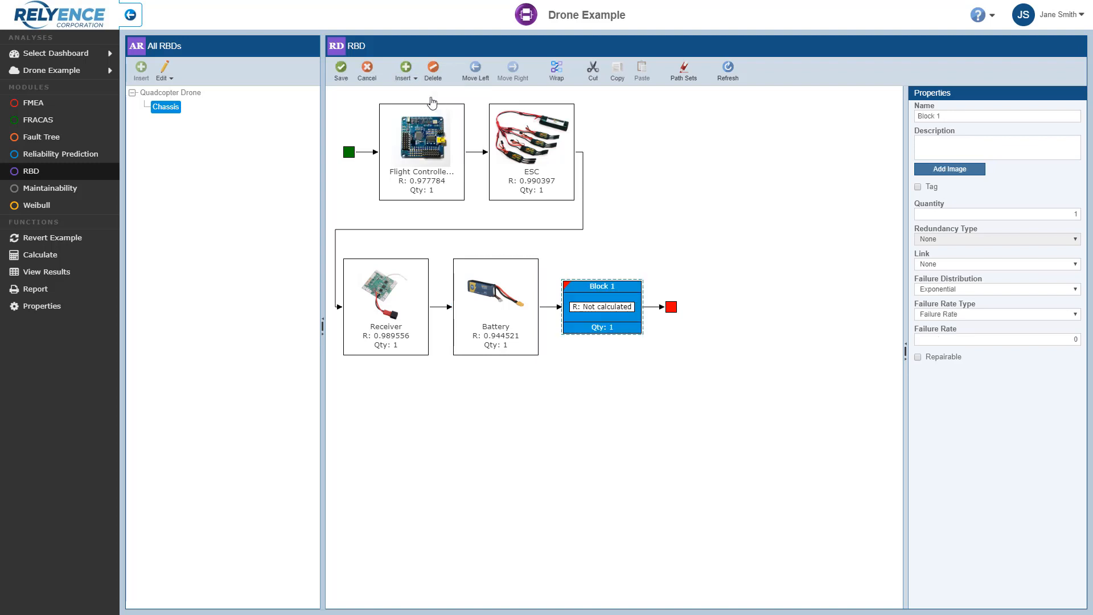
mouse_move(627, 291)
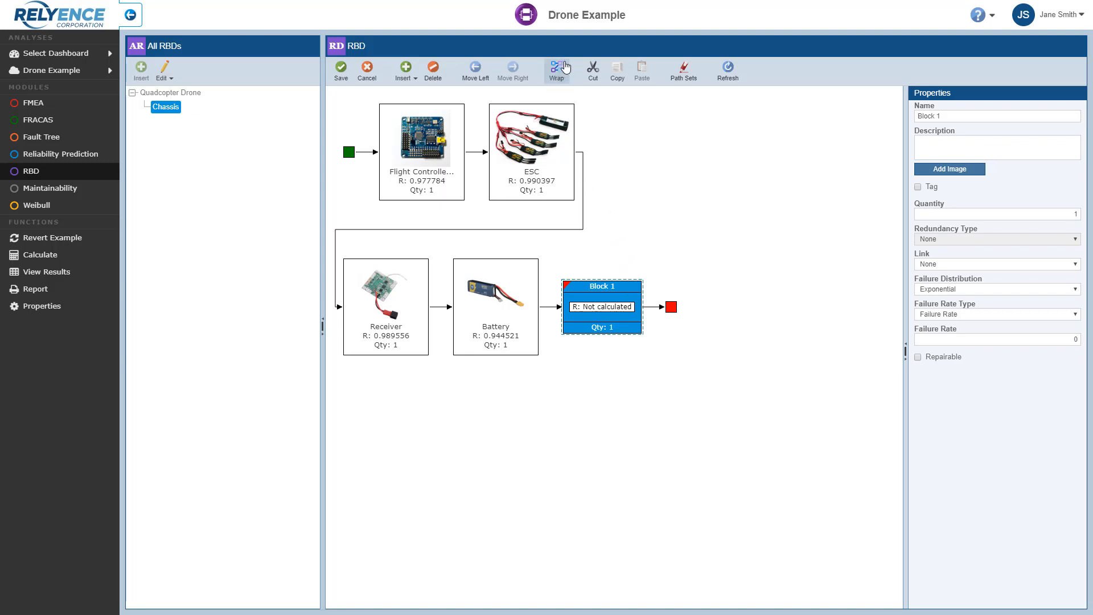
click(556, 68)
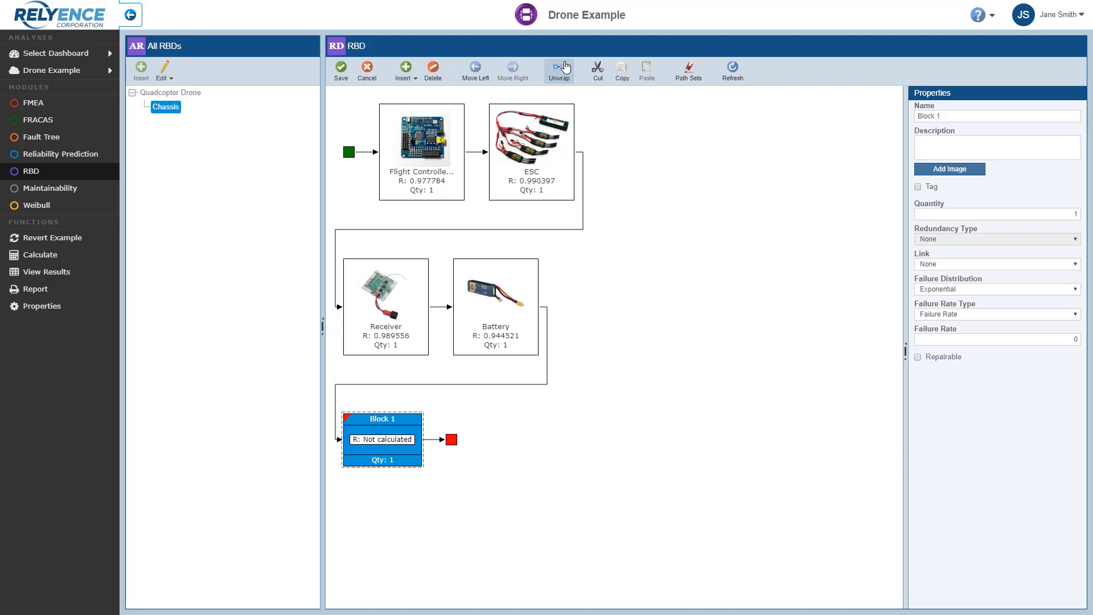
click(559, 70)
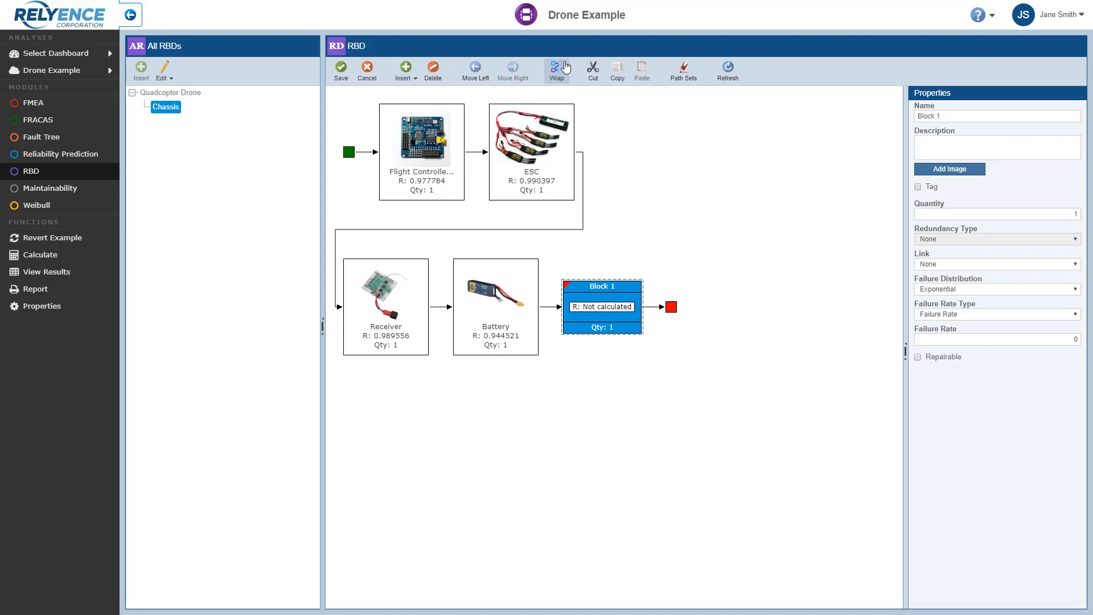
mouse_move(705, 110)
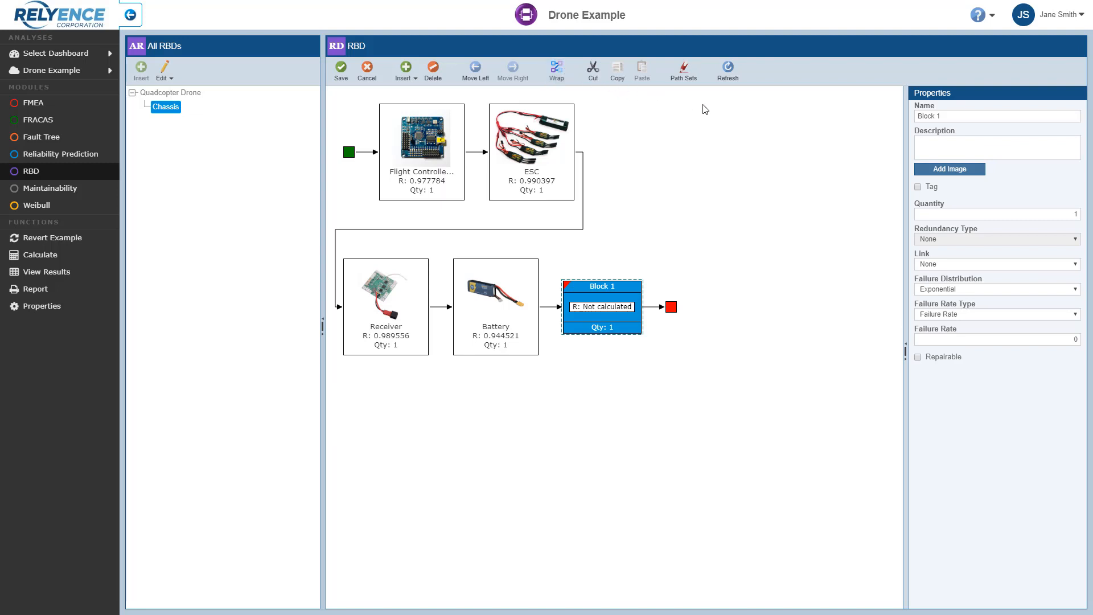
mouse_move(970, 99)
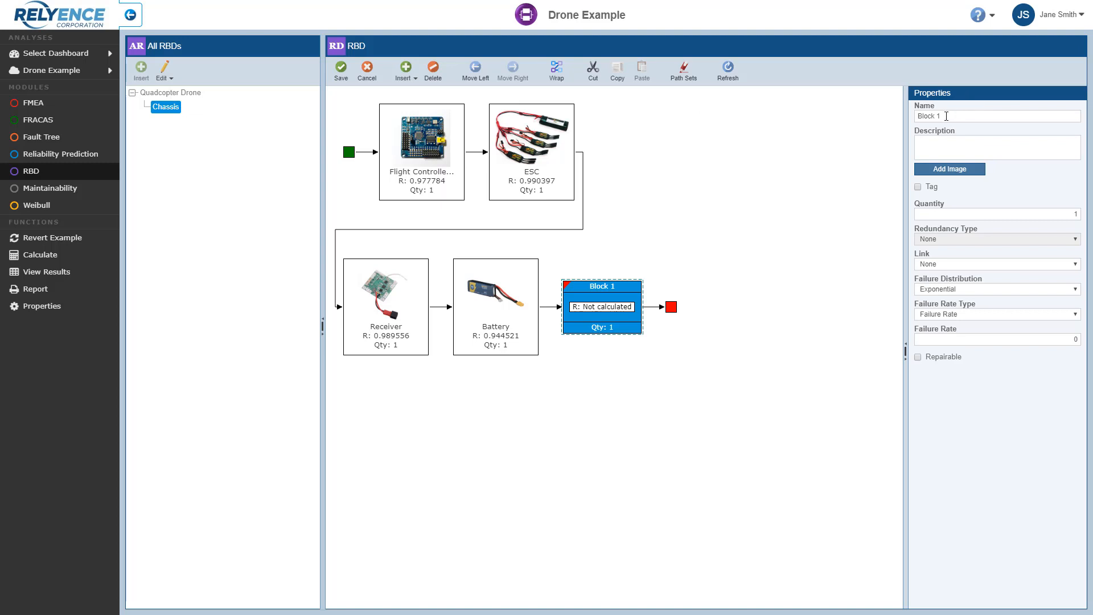
Name the block GPS with description 'positioning system used to determine the location'.
text(GPS)
click(998, 148)
text(The)
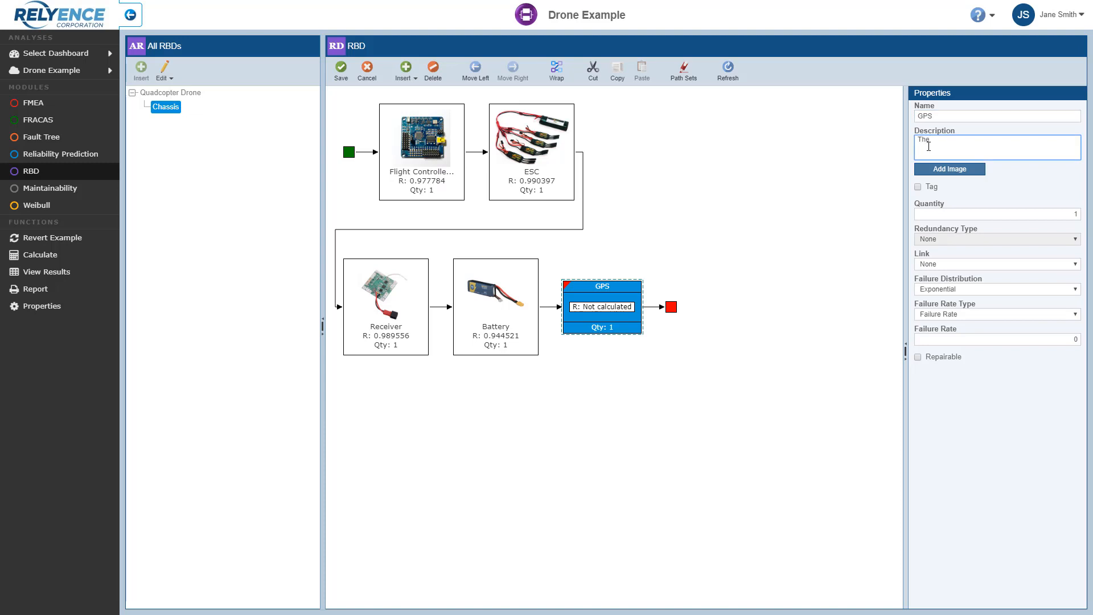
text(positioning system)
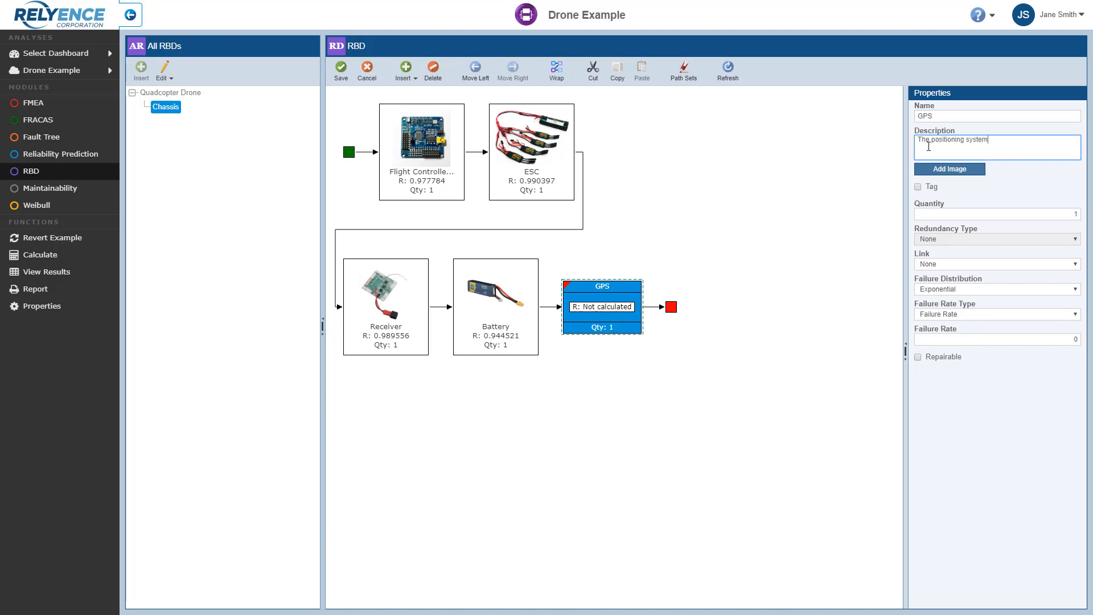
text(used to determine the location of the drone.)
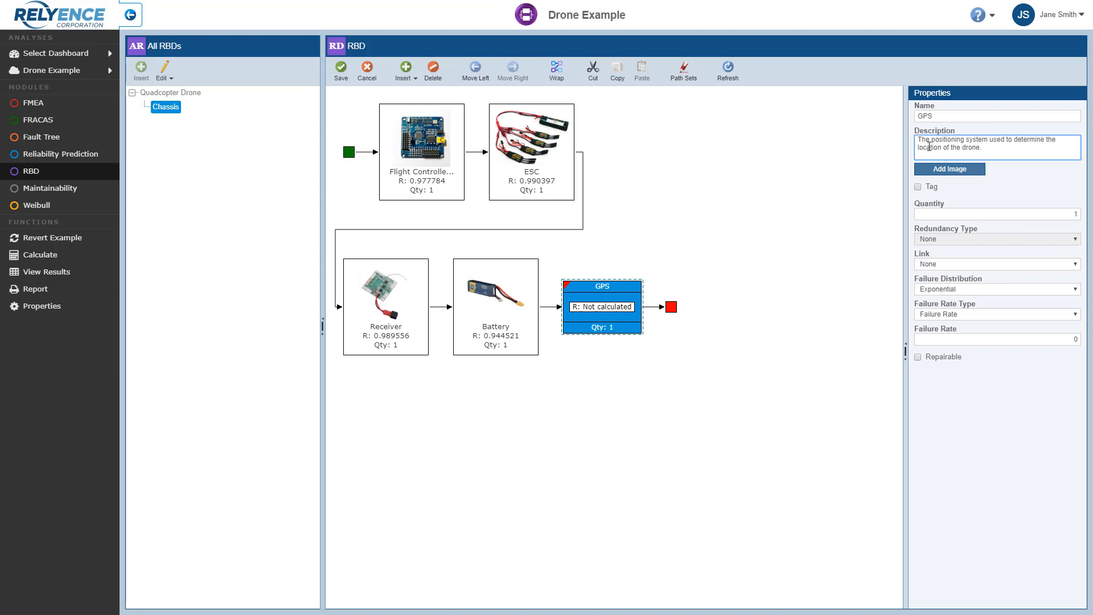
mouse_move(951, 208)
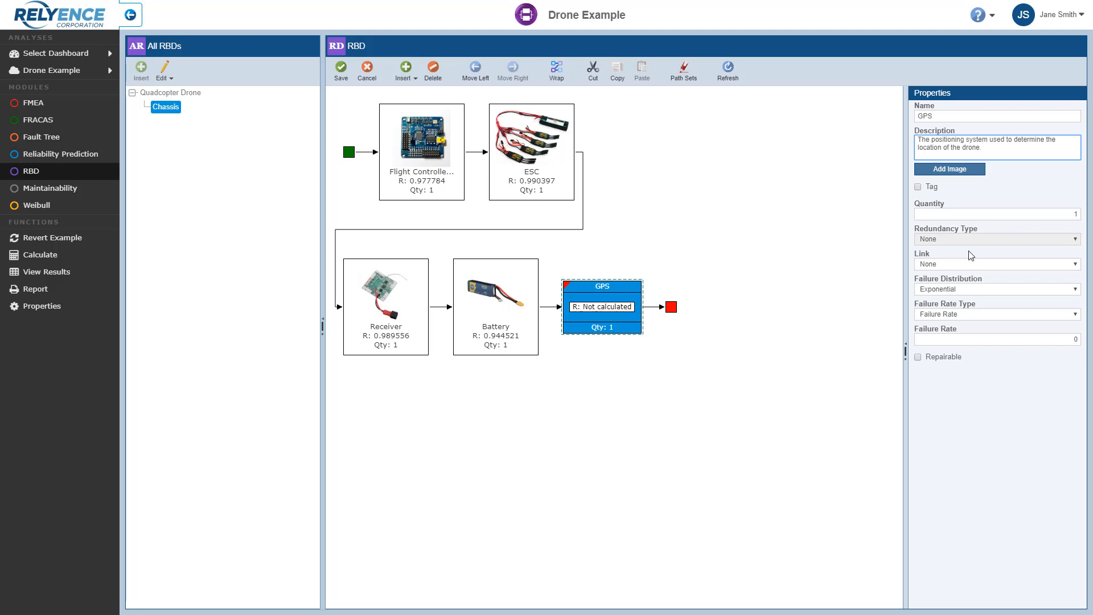
click(982, 148)
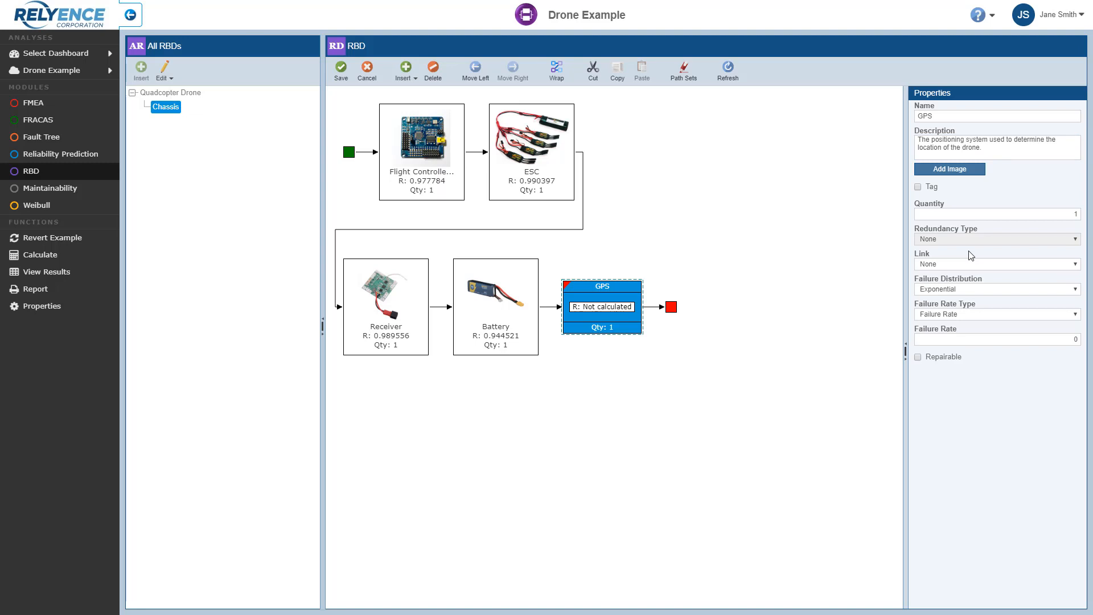
mouse_move(950, 258)
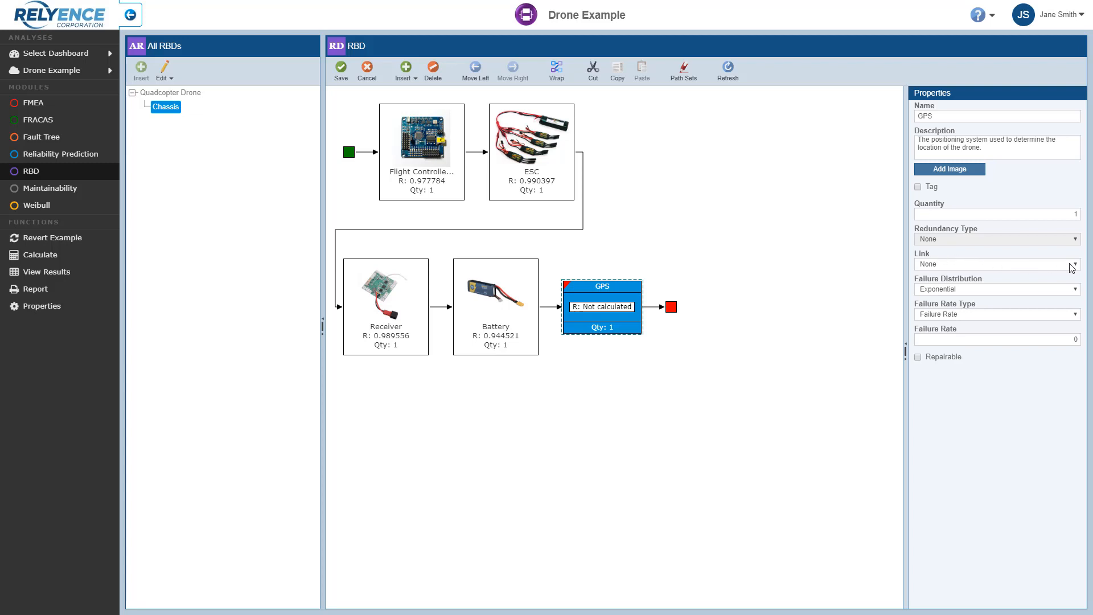
Set the GPS block's Link to Prediction Subsystem / Part.
click(1073, 264)
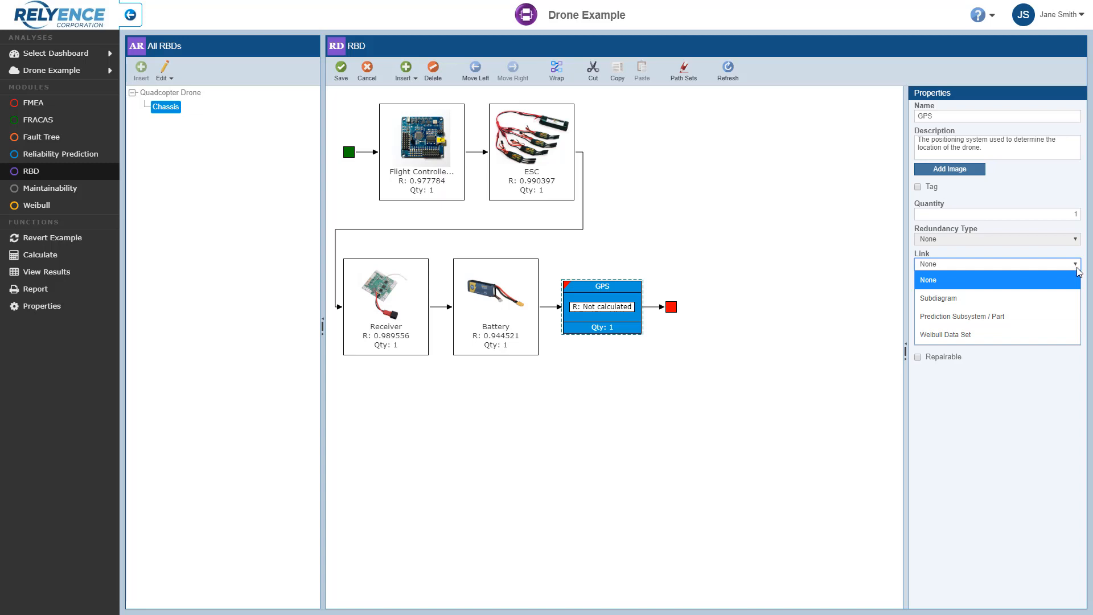
click(963, 316)
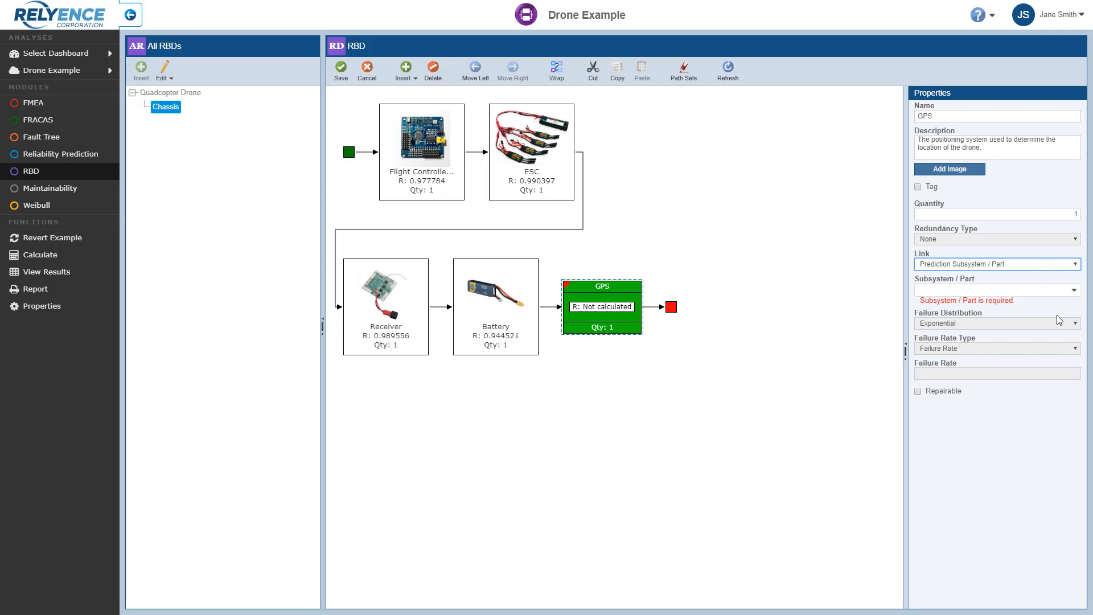
Choose the GPS part as the linked subsystem, failure rate 7.635782.
click(1077, 292)
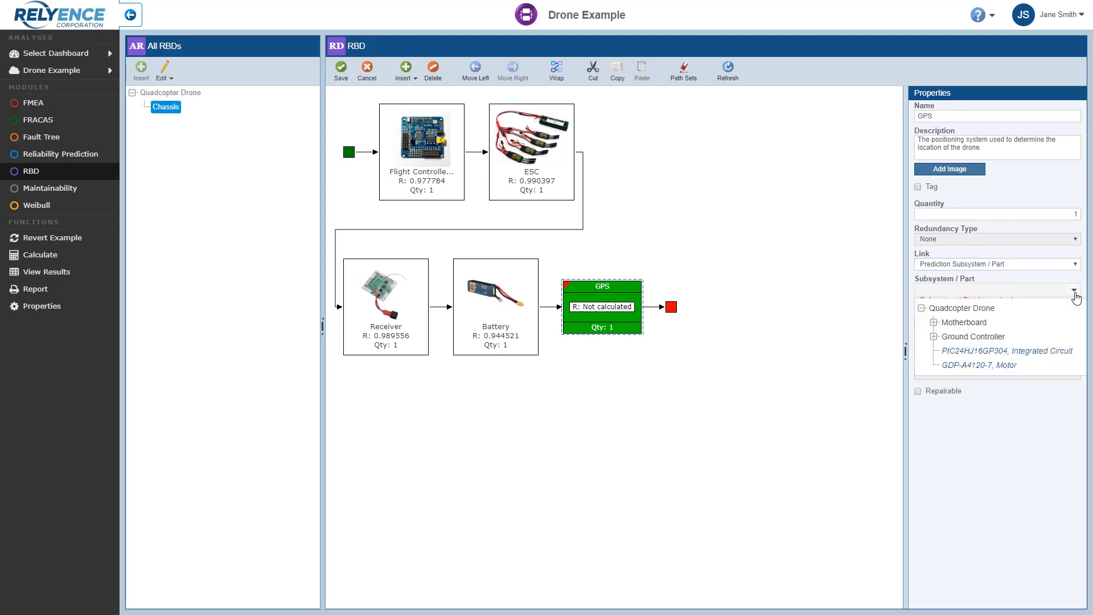
mouse_move(1060, 304)
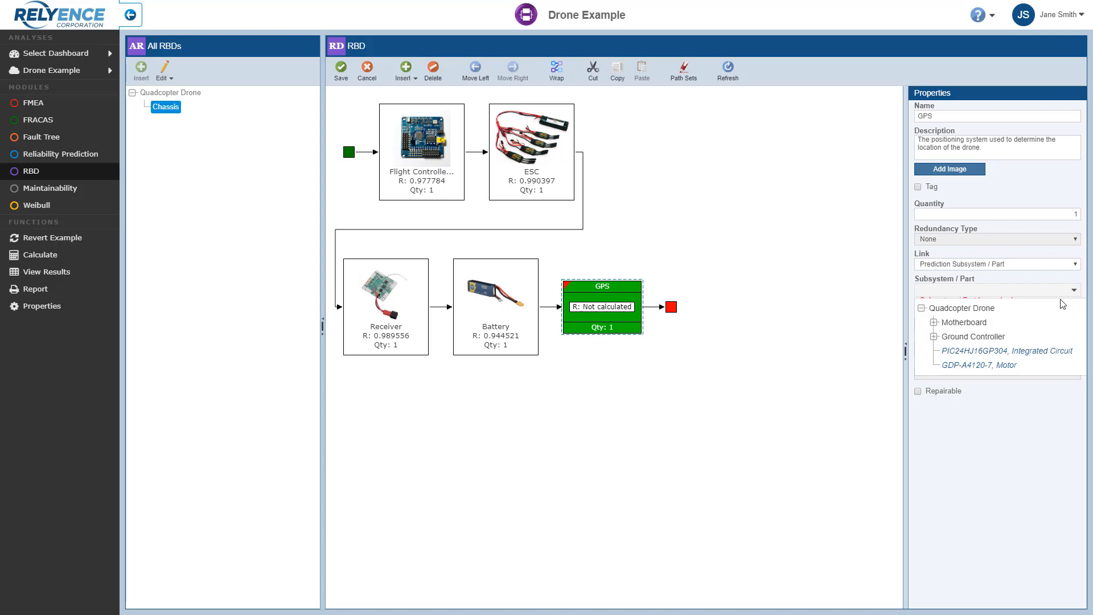
click(996, 289)
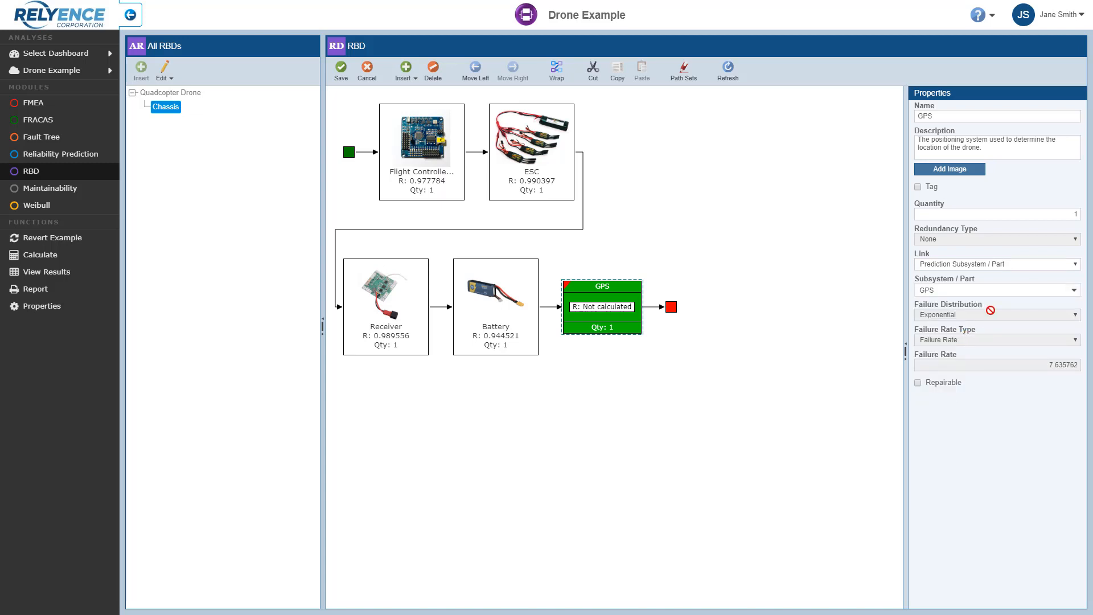
mouse_move(991, 310)
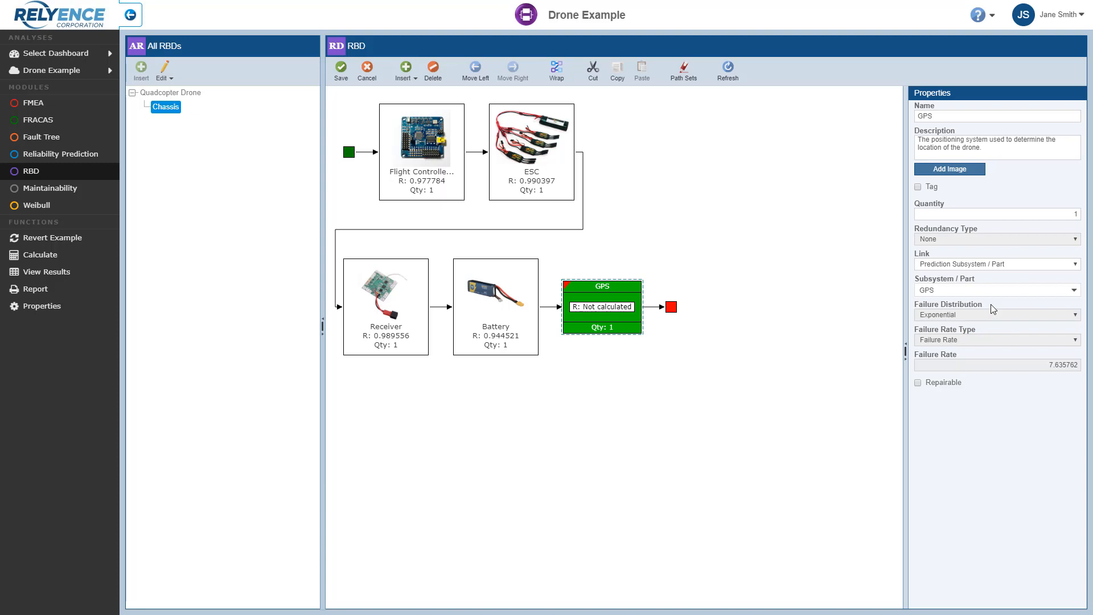
mouse_move(993, 333)
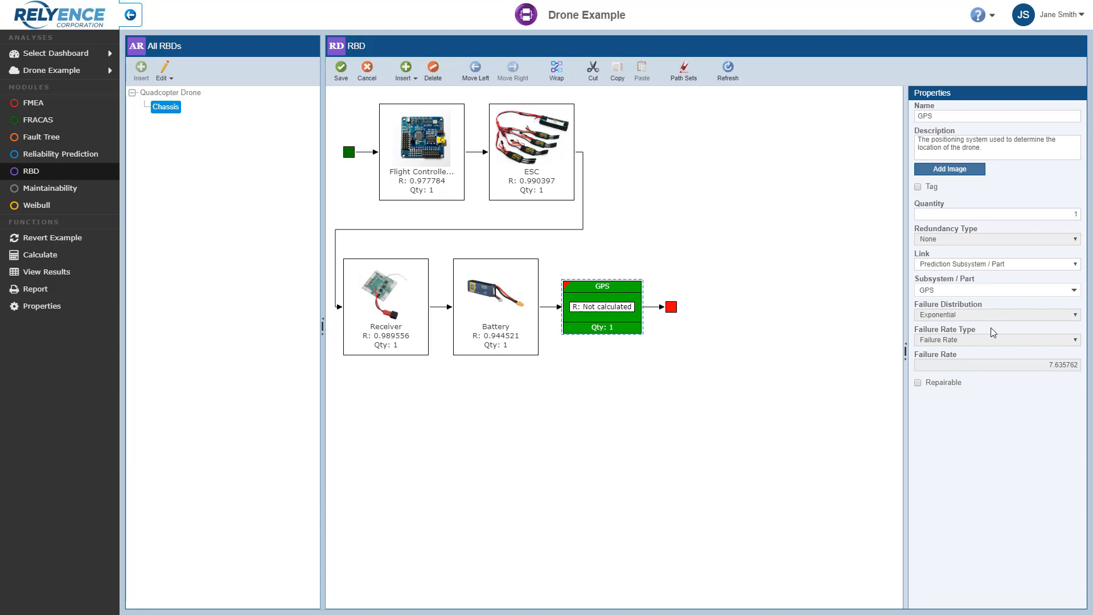
mouse_move(988, 358)
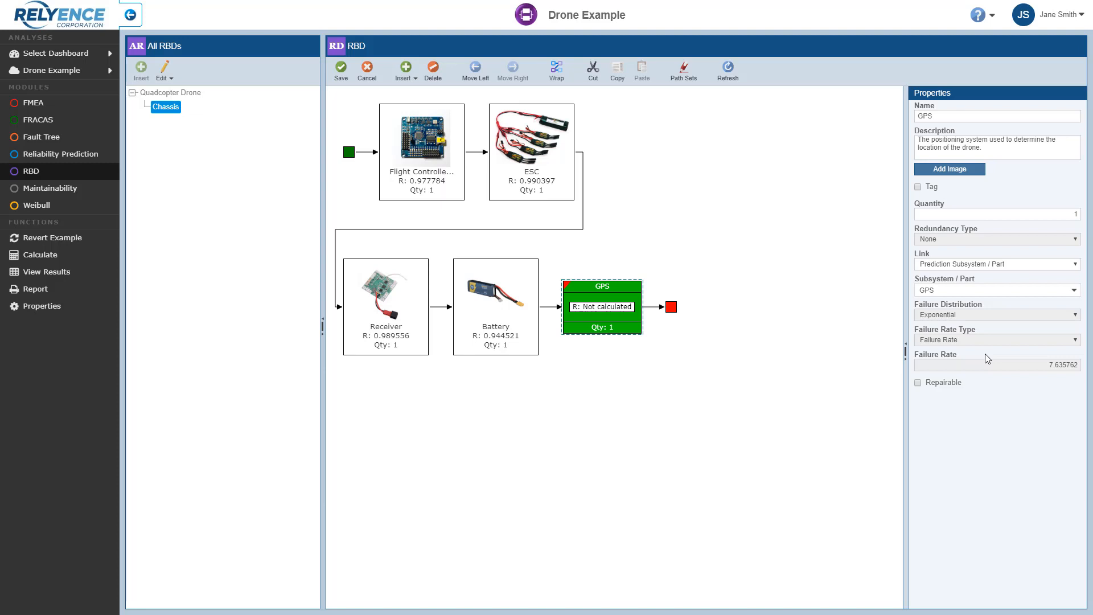
mouse_move(662, 341)
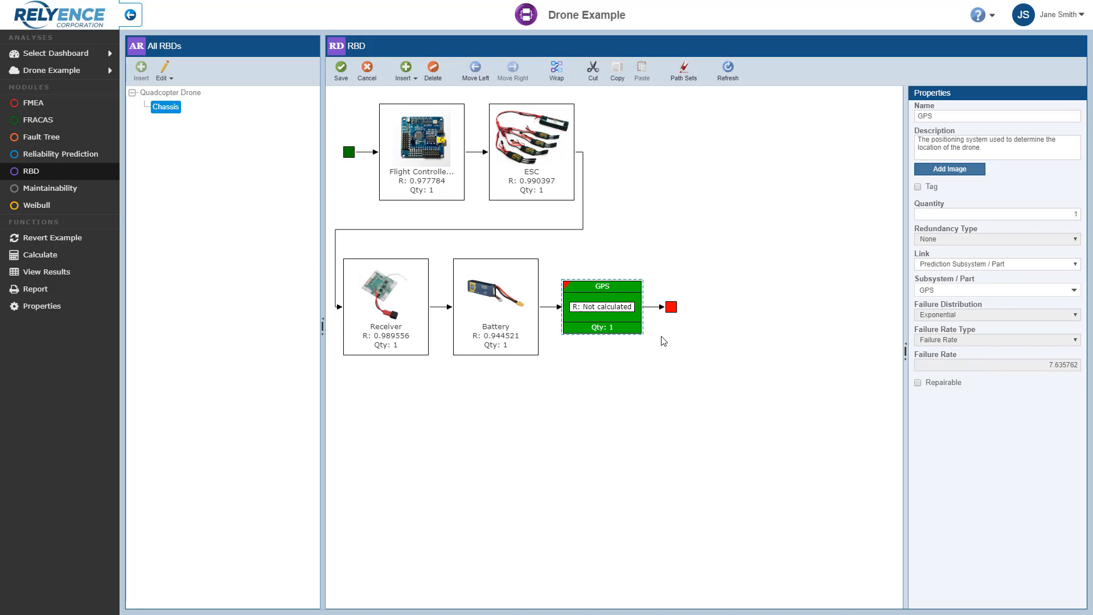
mouse_move(932, 395)
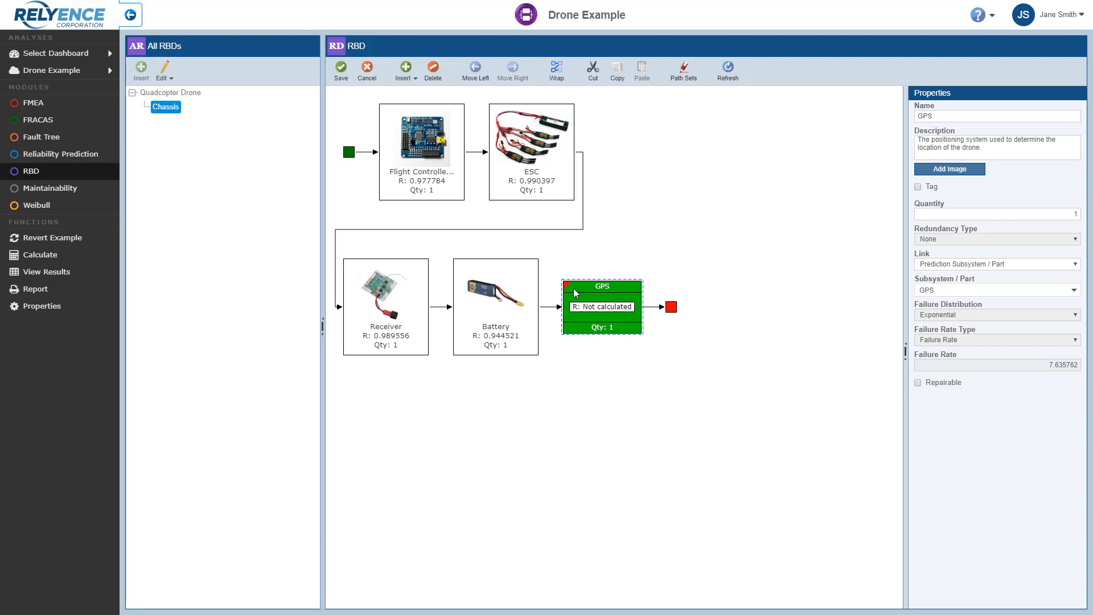
mouse_move(570, 289)
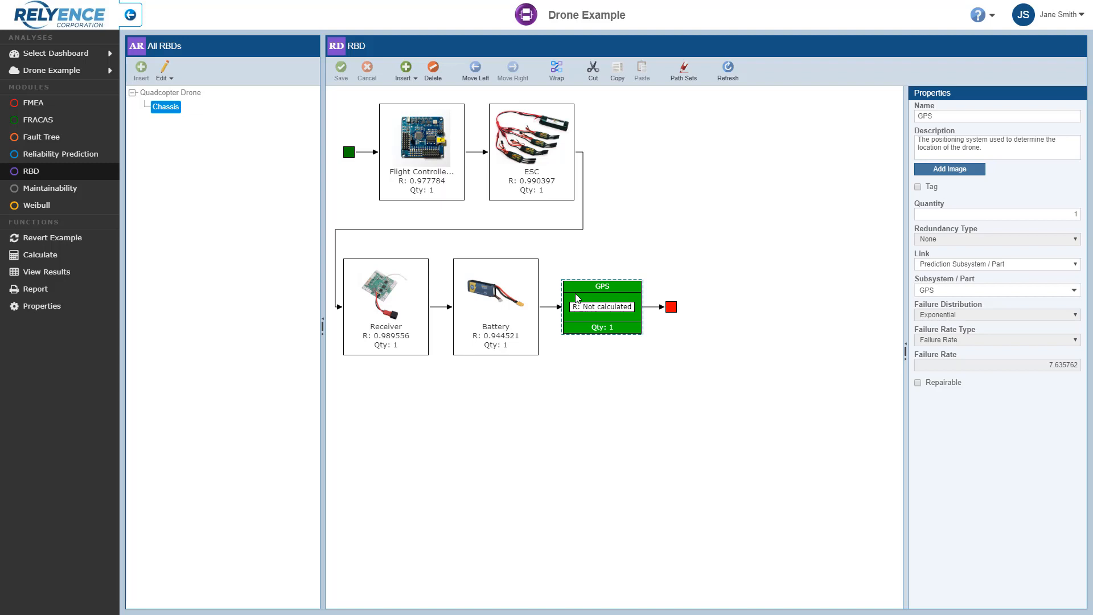
mouse_move(207, 98)
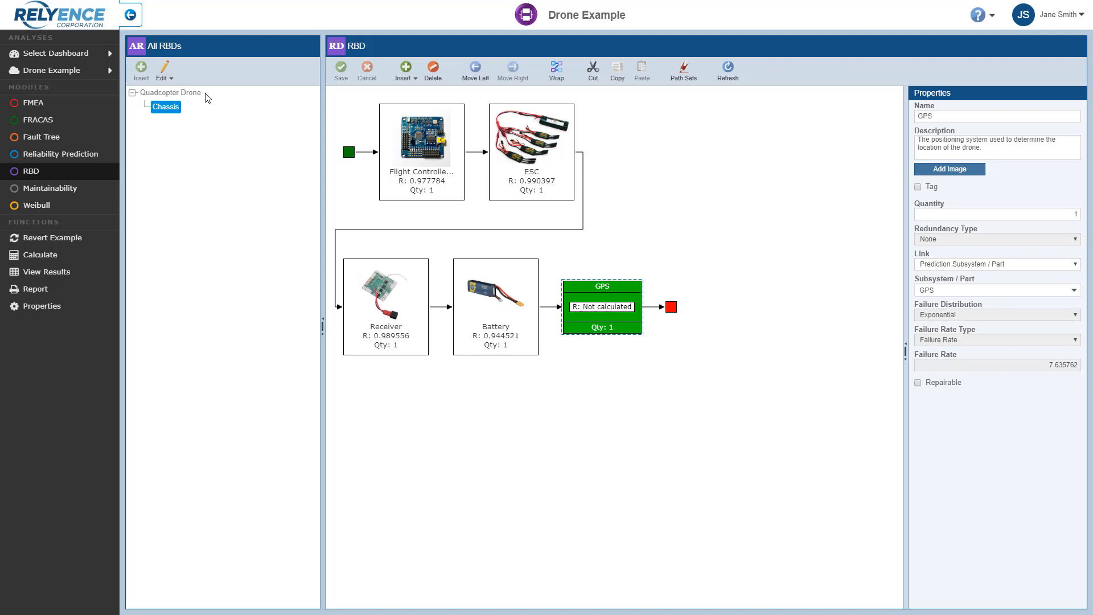
Open the Quadcopter Drone diagram from the All RBDs tree.
click(170, 93)
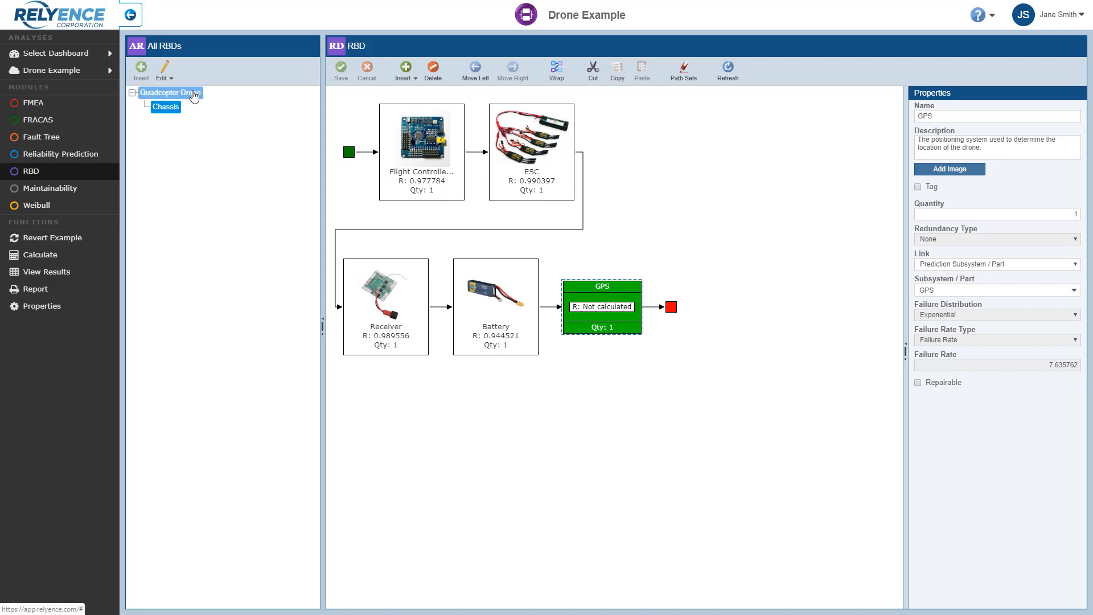
click(165, 107)
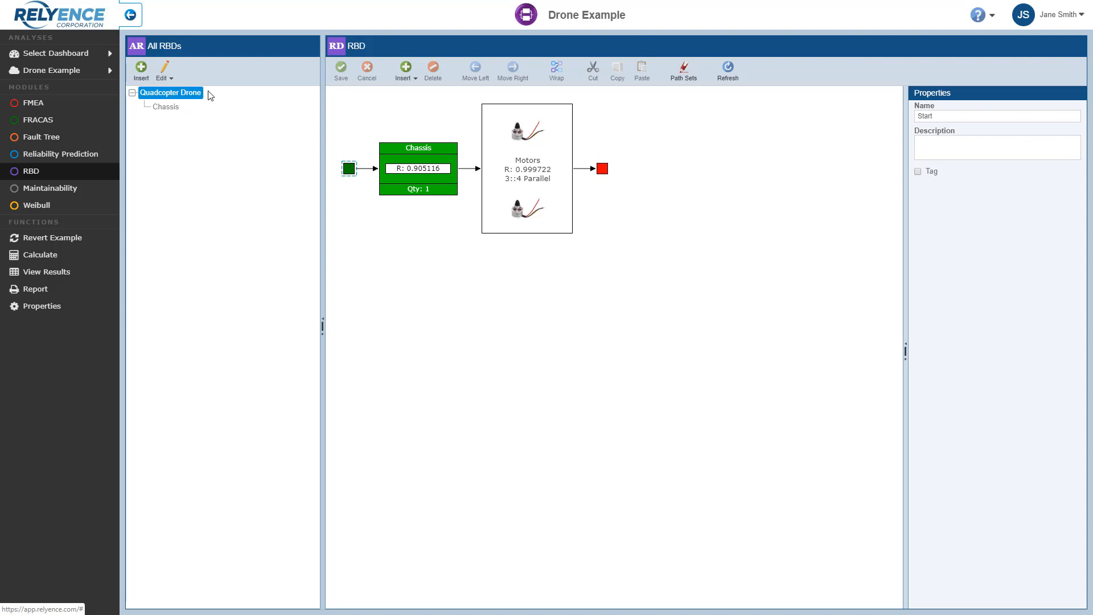
mouse_move(52, 238)
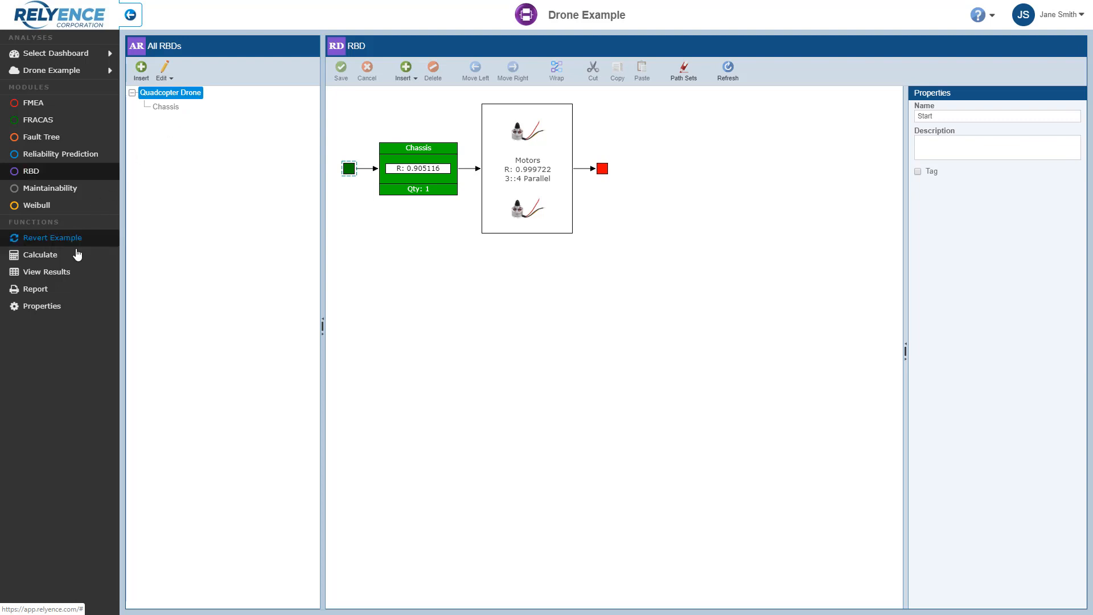
Run Calculate RBD so Chassis reliability drops to 0.898231.
click(40, 254)
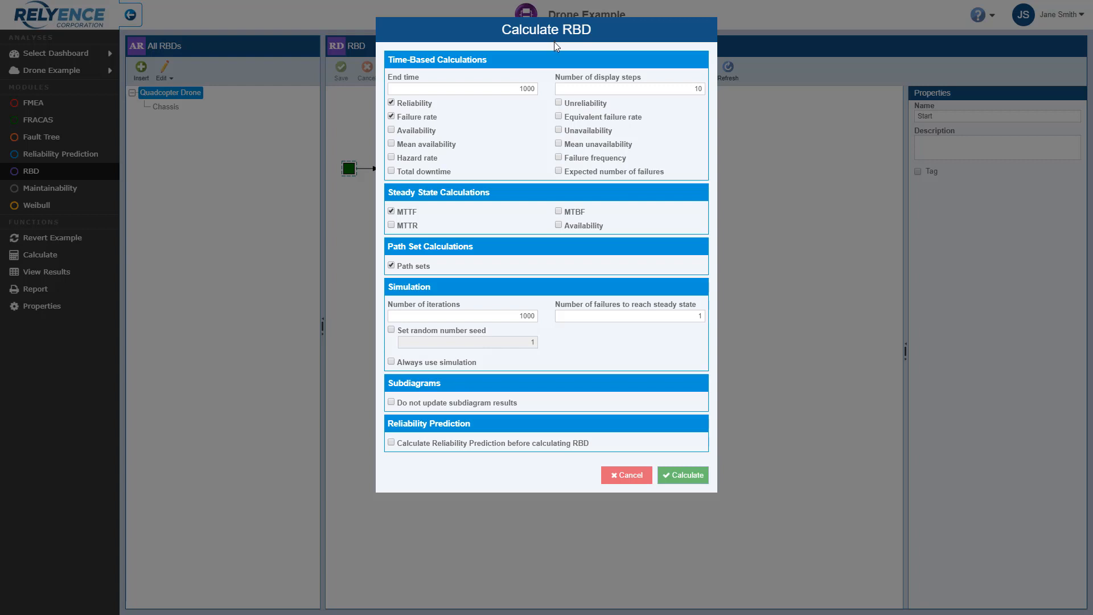
mouse_move(568, 478)
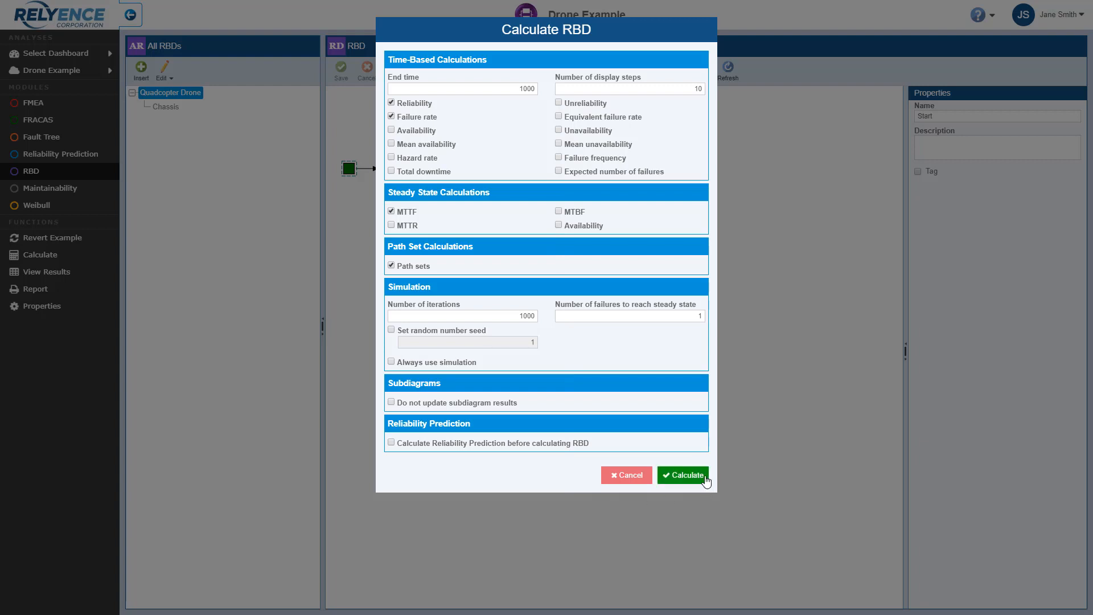
click(682, 475)
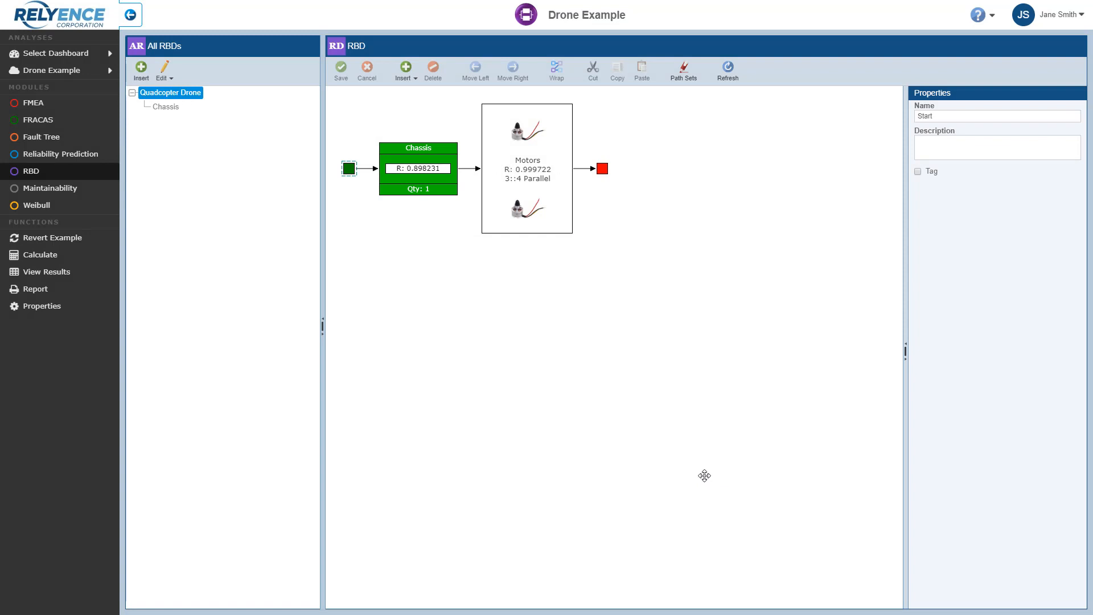
click(46, 271)
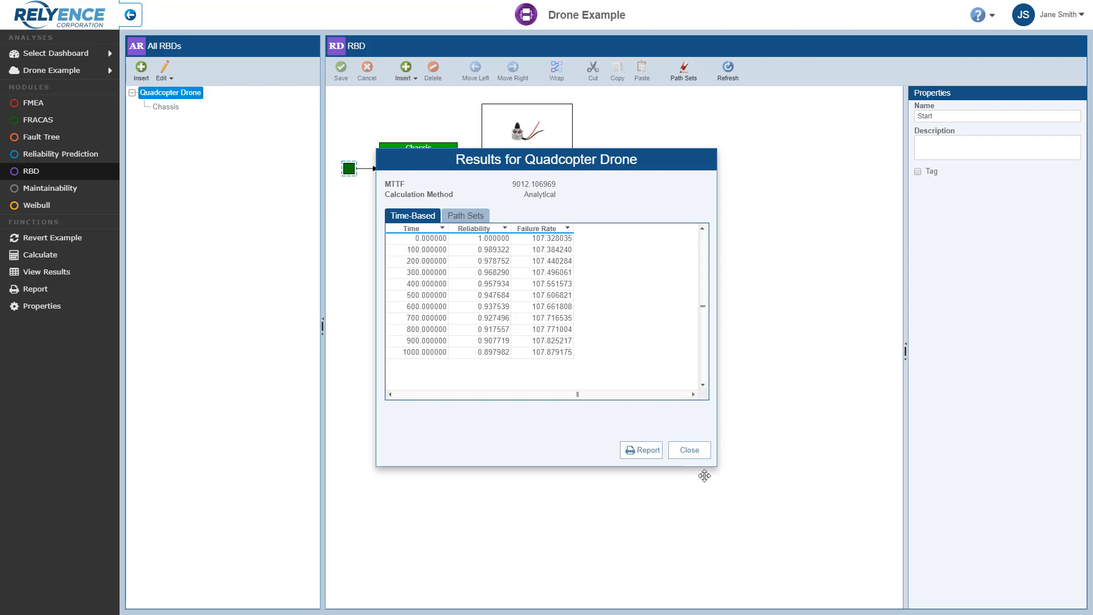
mouse_move(547, 205)
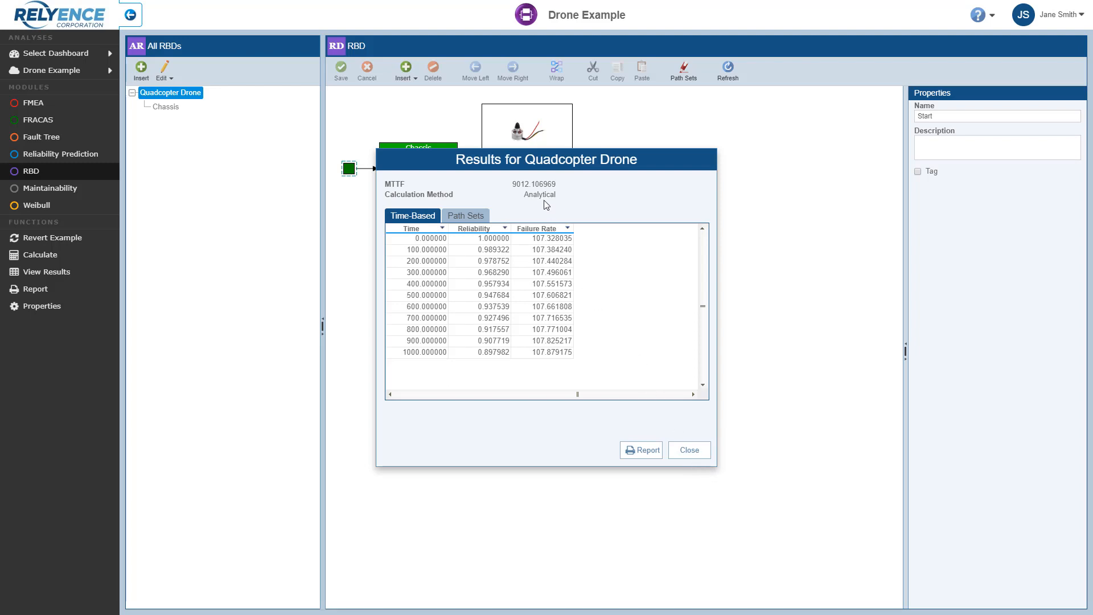
mouse_move(543, 381)
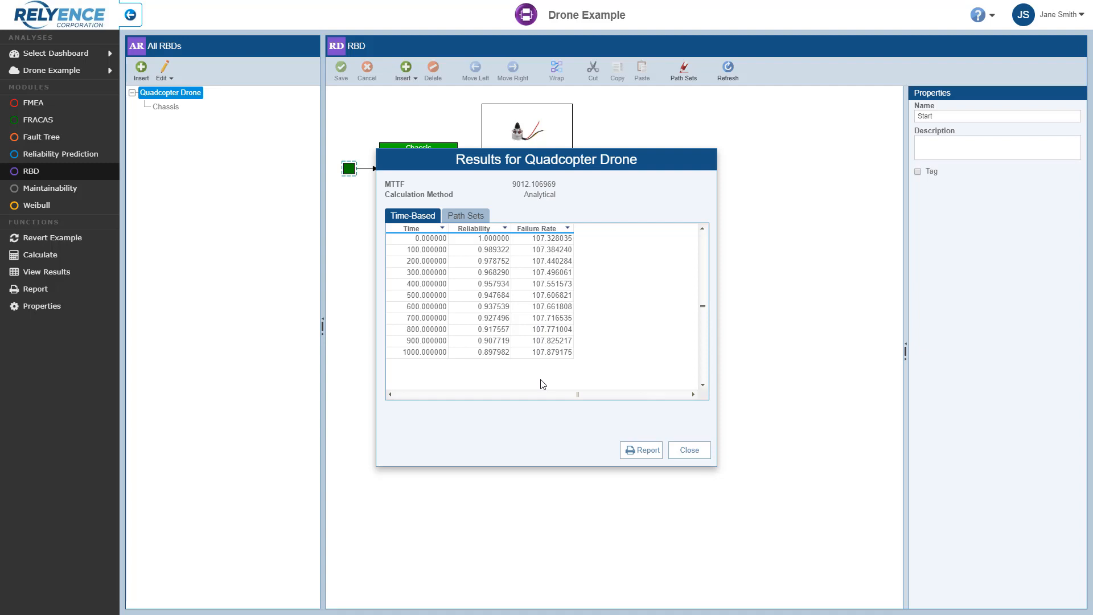
mouse_move(551, 425)
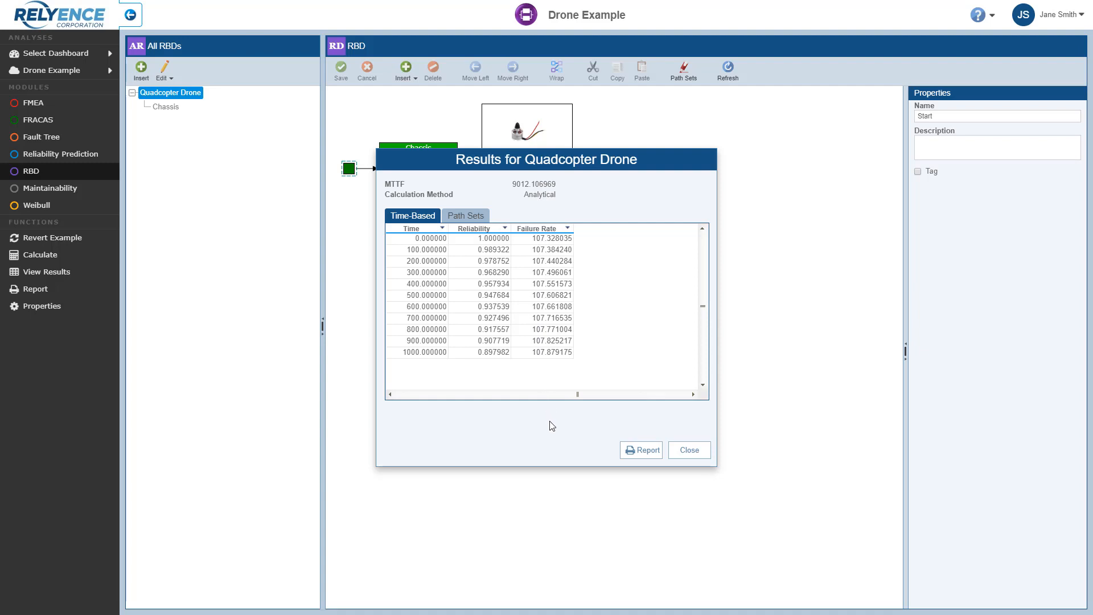
mouse_move(641, 450)
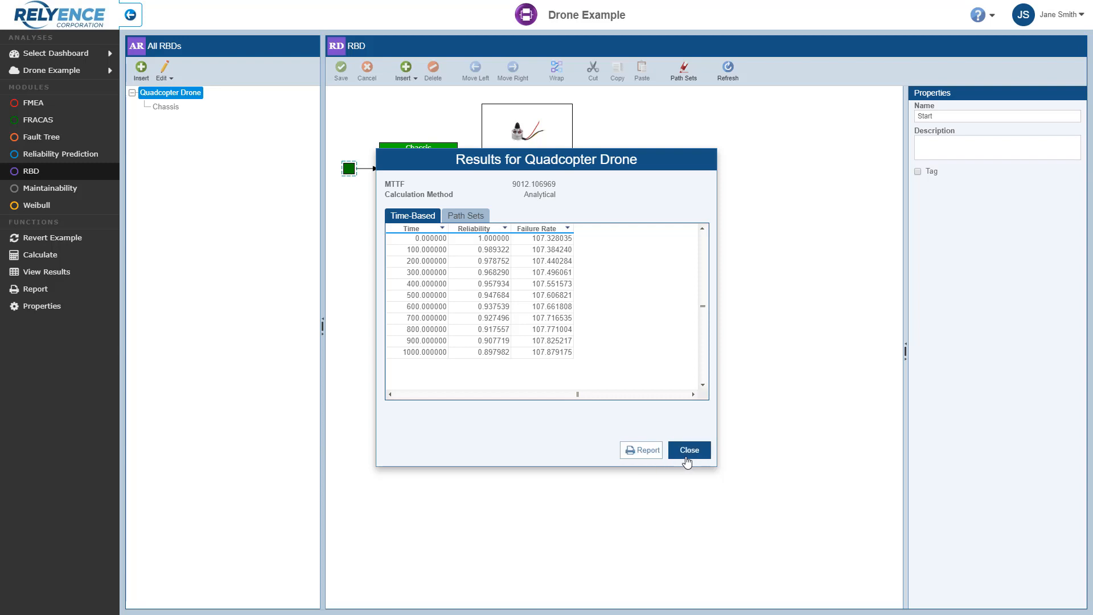
mouse_move(706, 453)
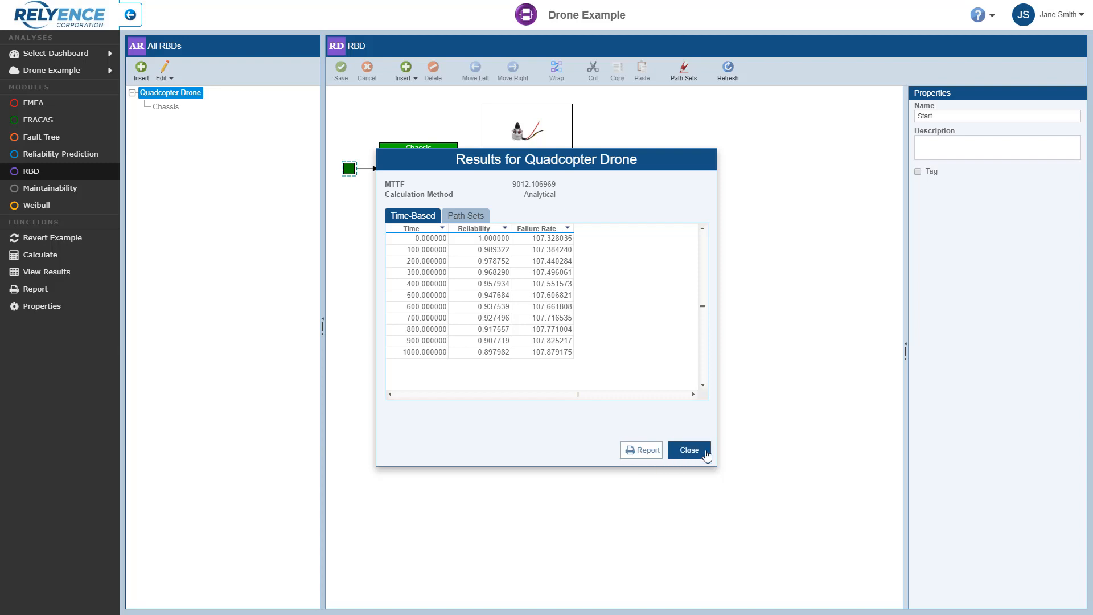
click(689, 450)
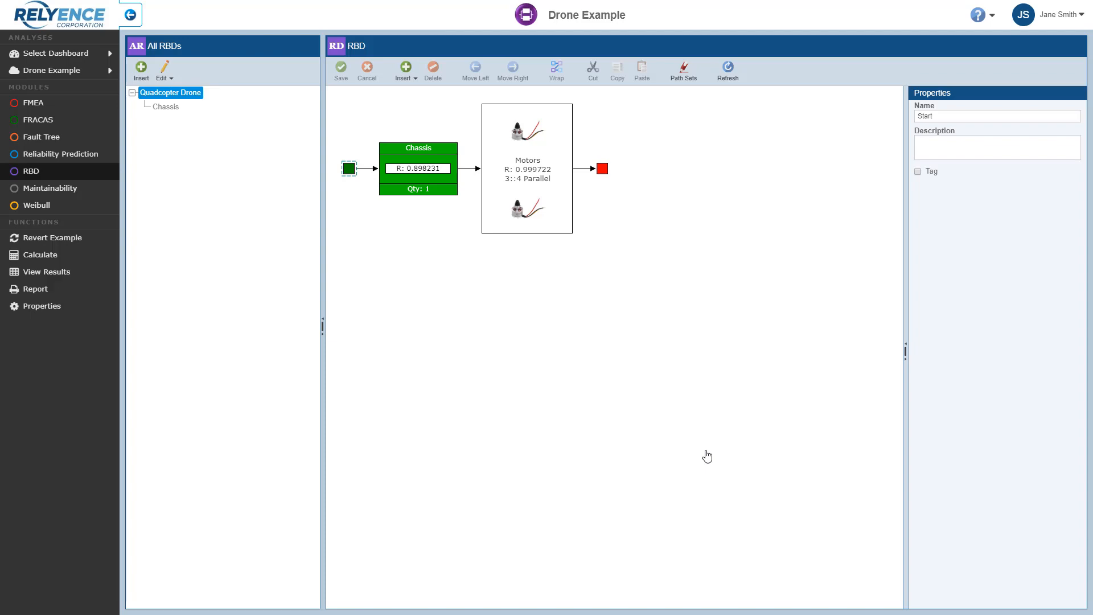